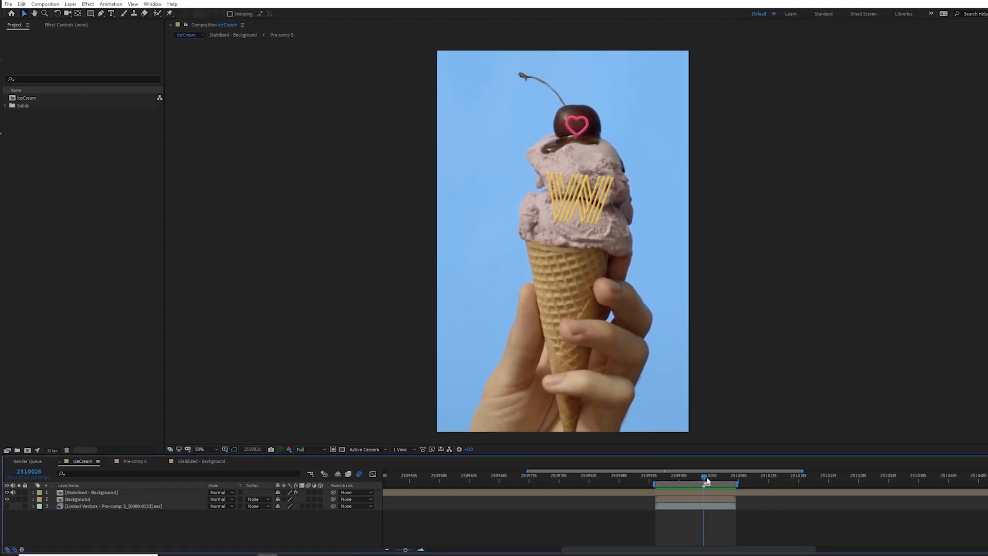
Show Effect Controls for the Stabilized - Background layer to reveal its Lockdown effect.
{"action": "left_click", "coordinate": [65, 25]}
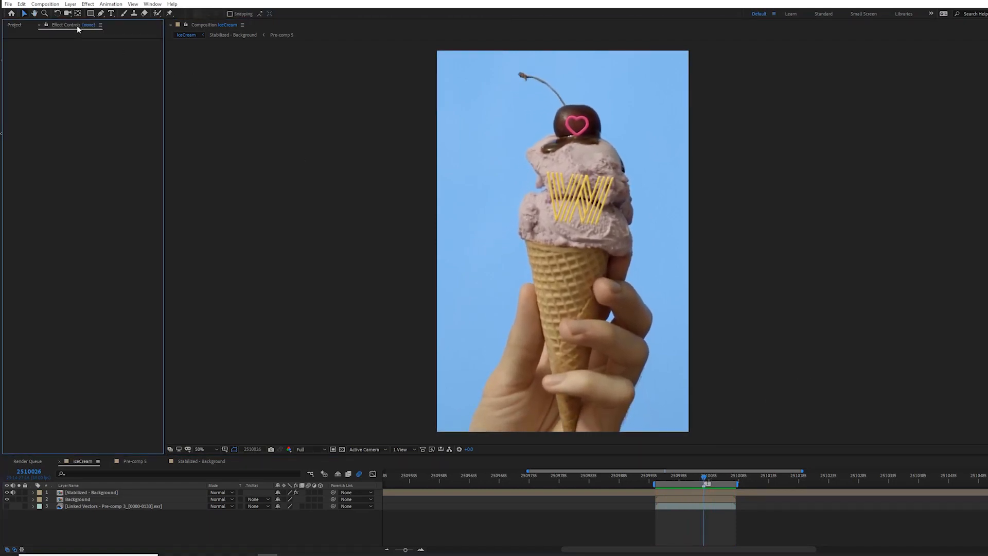
{"action": "left_click", "coordinate": [91, 492]}
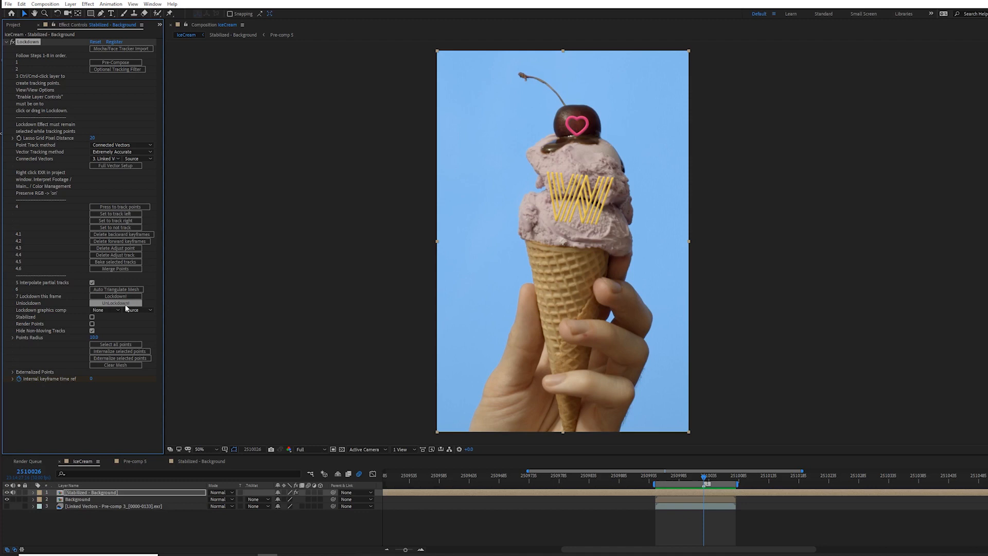
{"action": "mouse_move", "coordinate": [129, 309]}
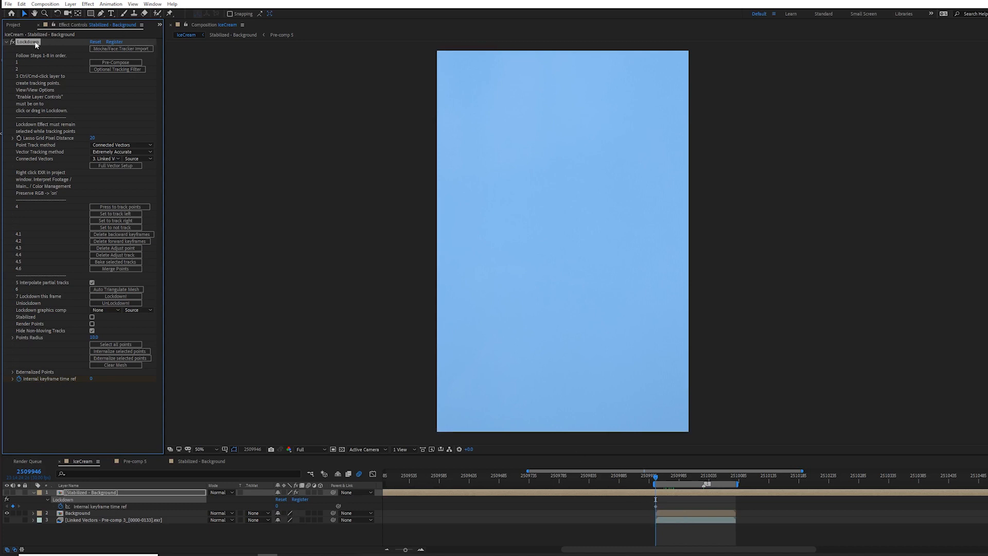
Select the Lockdown effect on Stabilized - Background to cut it.
{"action": "left_click", "coordinate": [78, 499]}
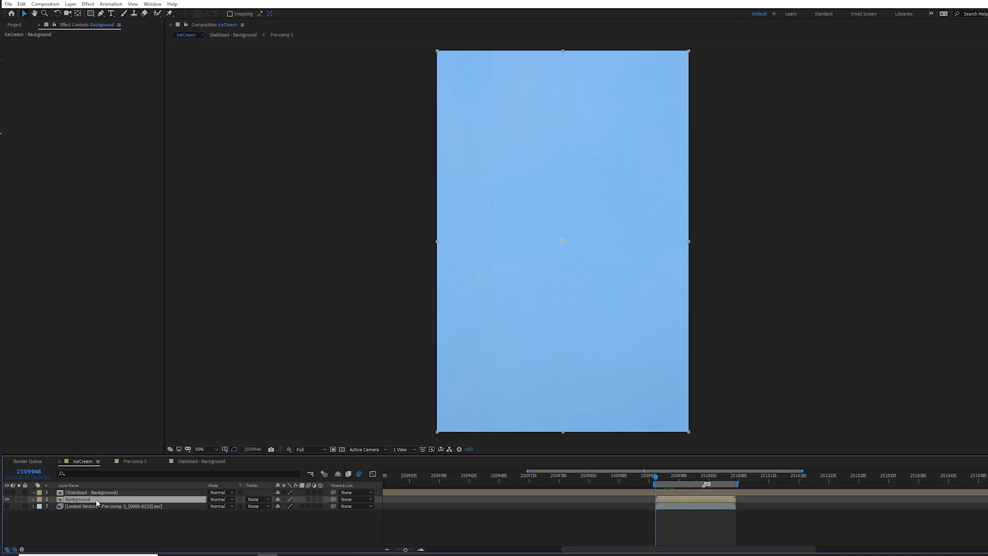
Paste Lockdown onto the Background footage layer and move the playhead to a later frame.
{"action": "left_click", "coordinate": [78, 499]}
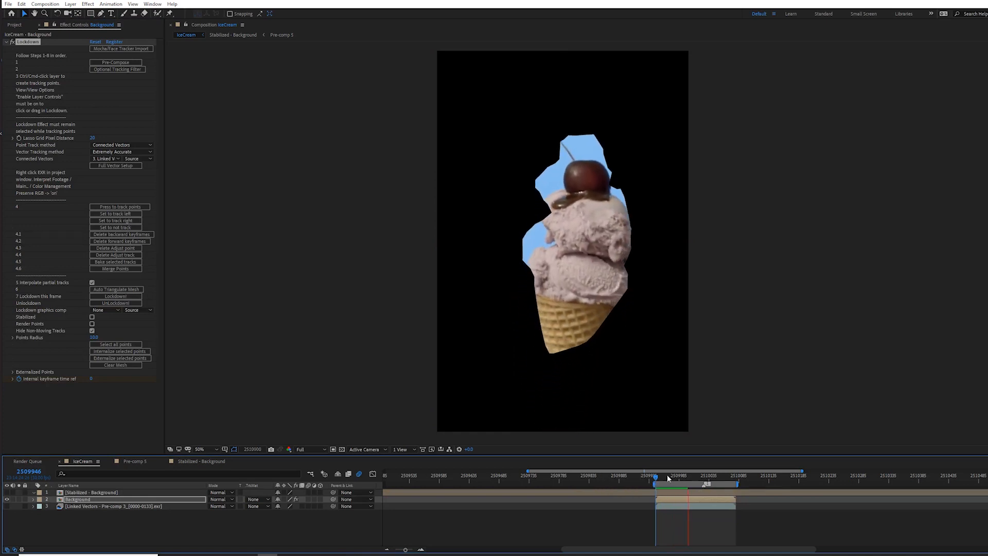
{"action": "left_click", "coordinate": [677, 477]}
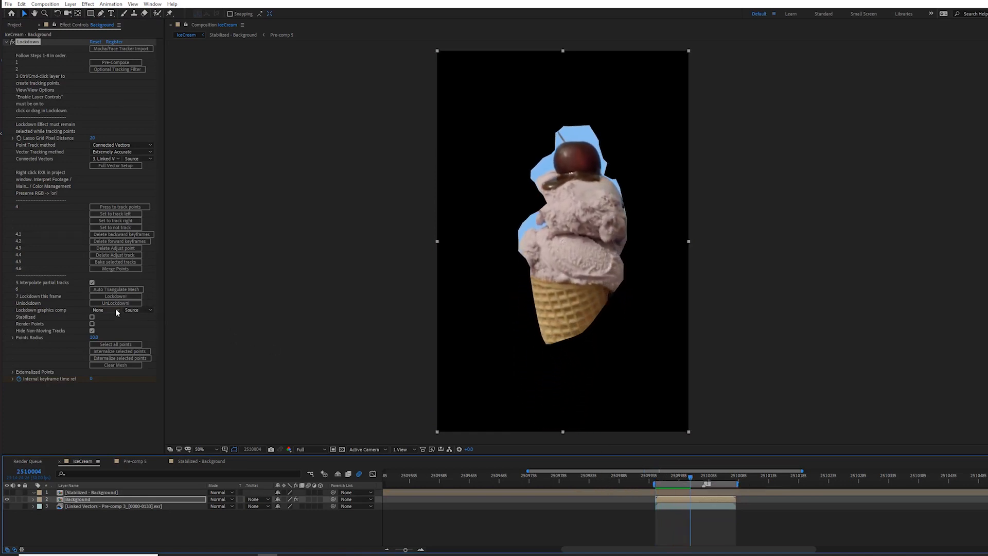
Set Lockdown's graphics comp to 1. Stabilized - Background and check another frame.
{"action": "left_click", "coordinate": [126, 309]}
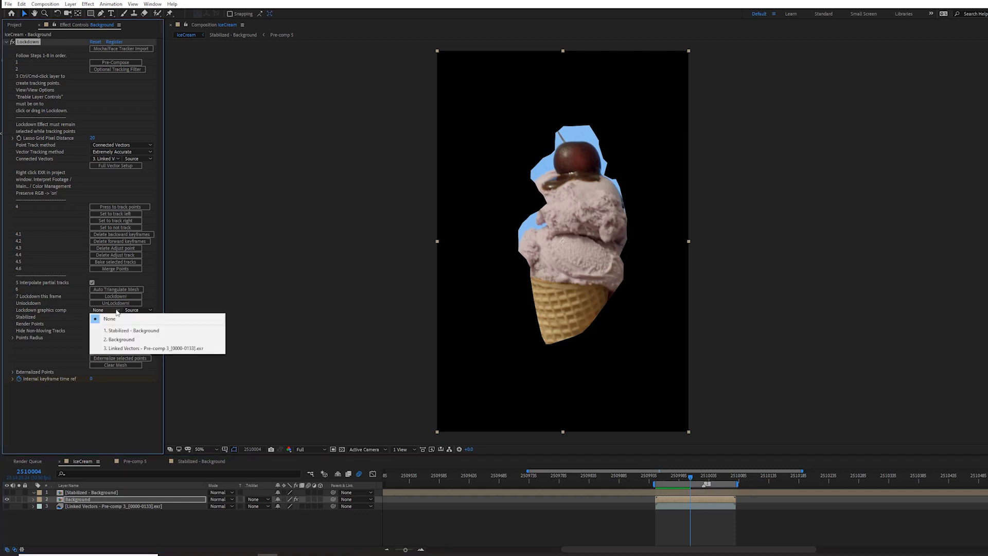
{"action": "mouse_move", "coordinate": [132, 330]}
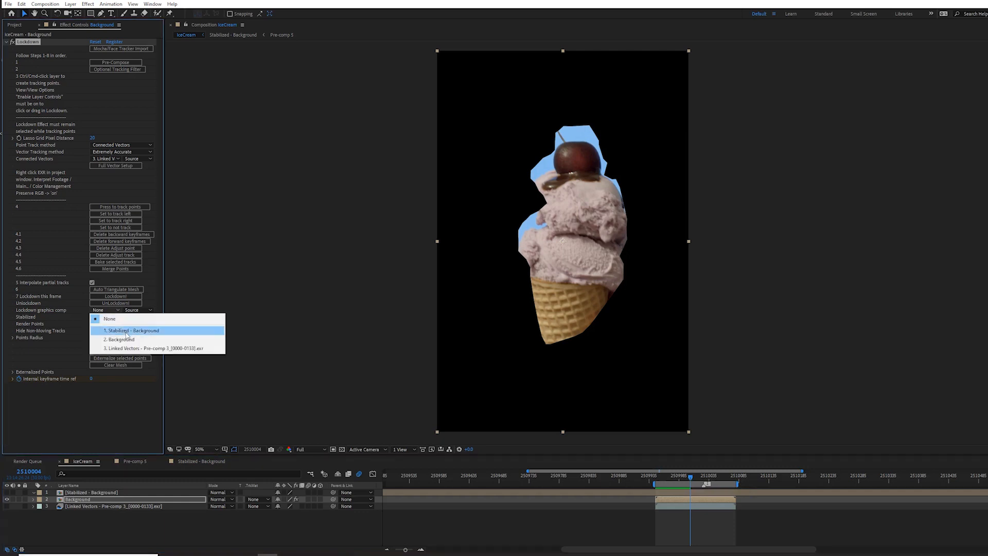
{"action": "left_click", "coordinate": [130, 330]}
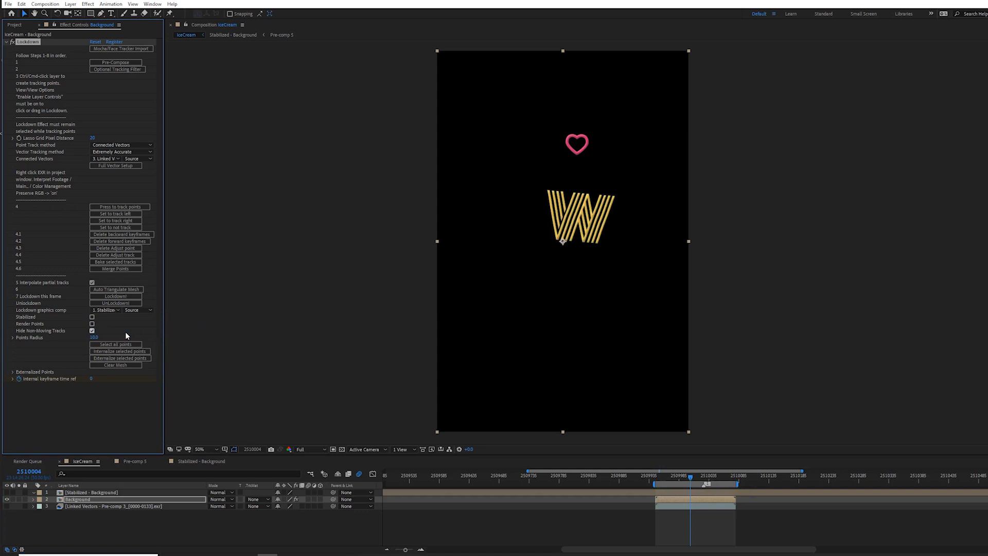
{"action": "mouse_move", "coordinate": [696, 480]}
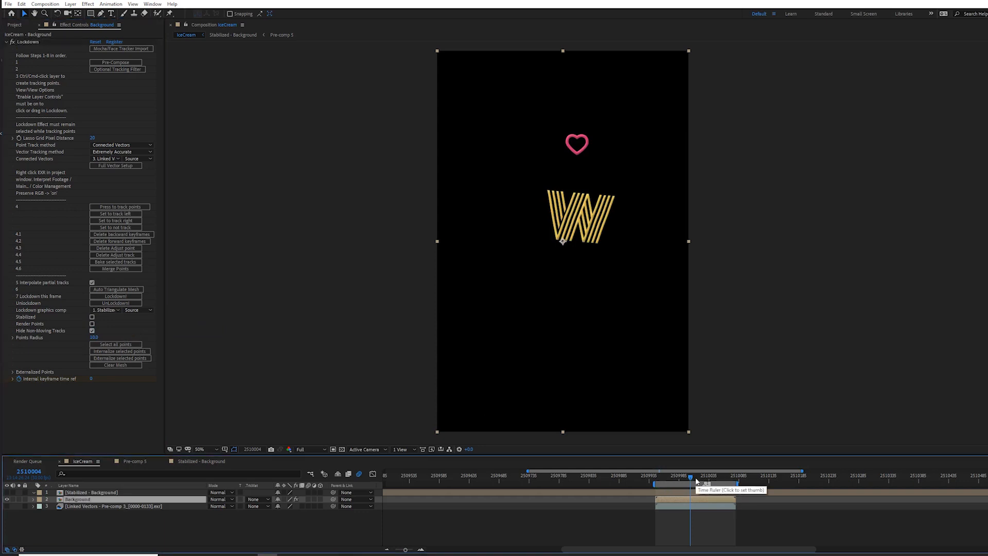
{"action": "left_click", "coordinate": [696, 483]}
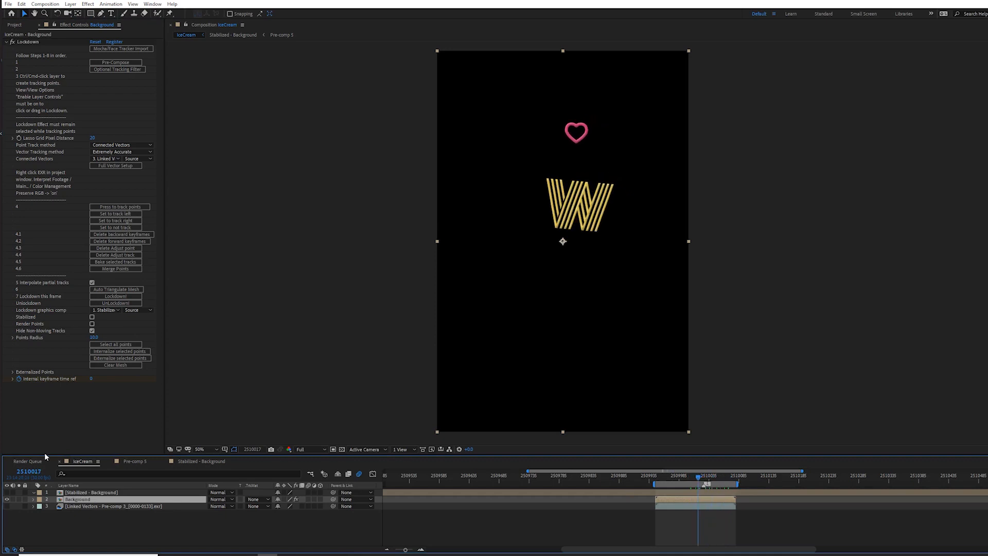
{"action": "left_click", "coordinate": [91, 492]}
{"action": "type", "text": "lockdown"}
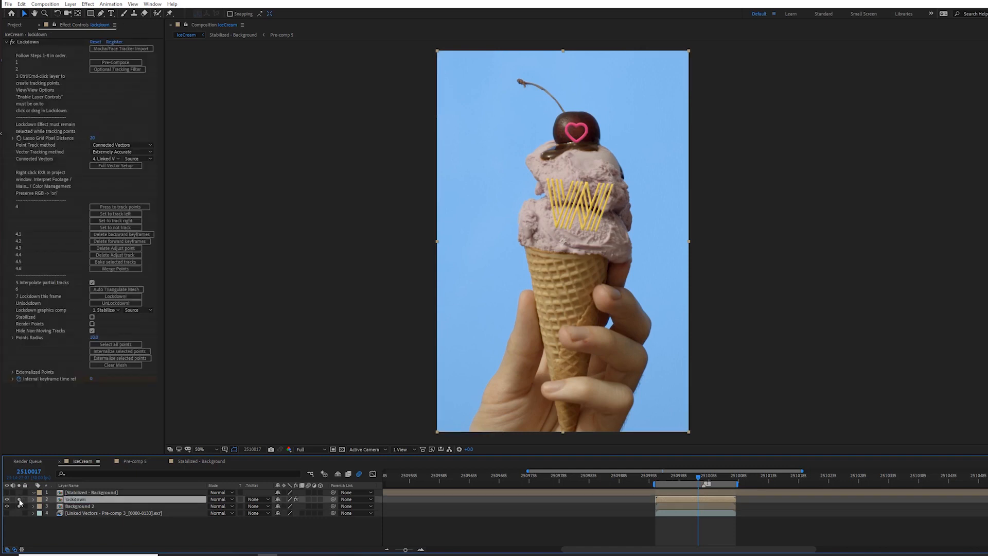
Duplicate Background as 'lockdown' and shift the W layer's Master Hue to cyan.
{"action": "left_click", "coordinate": [92, 492]}
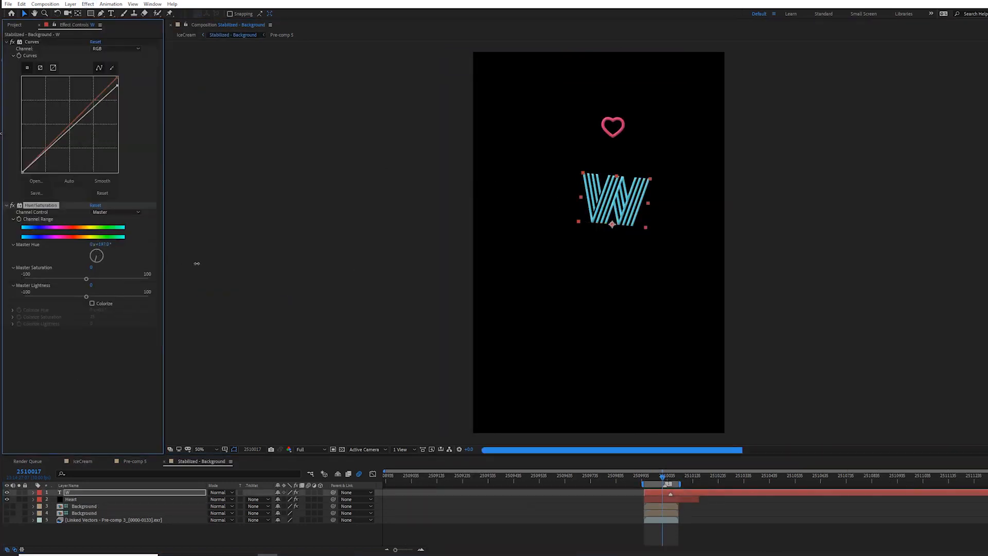
Return to the IceCream comp, select the lockdown layer and enable Render Points.
{"action": "left_click", "coordinate": [186, 35]}
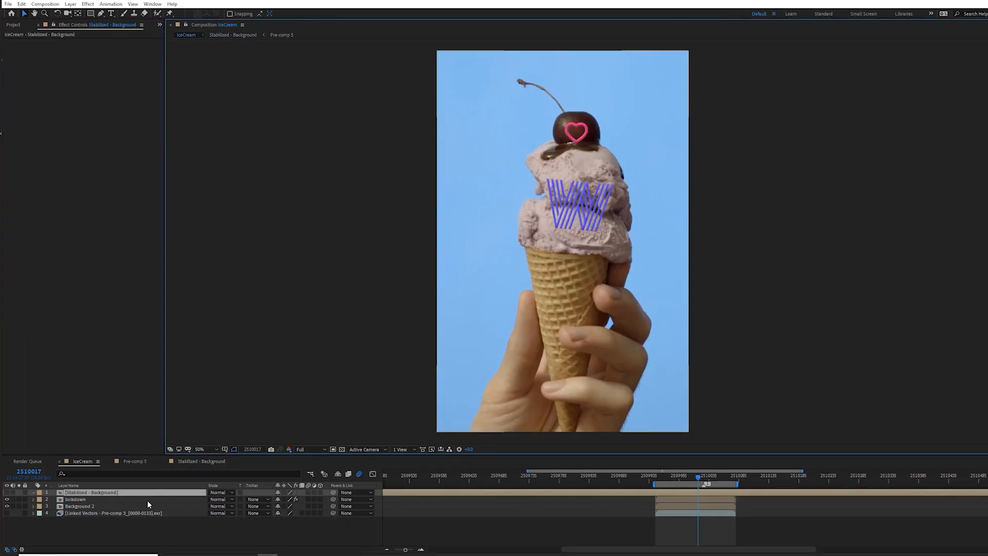
{"action": "left_click", "coordinate": [75, 500]}
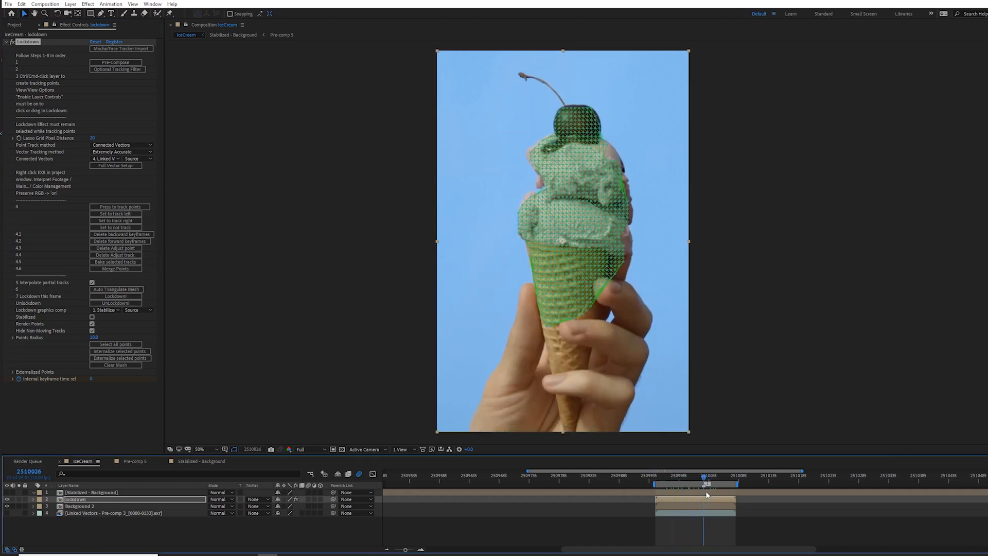
Run Lockdown! to update graphics, confirm the alert, disable Render Points, and zoom to 50%.
{"action": "left_click", "coordinate": [114, 296]}
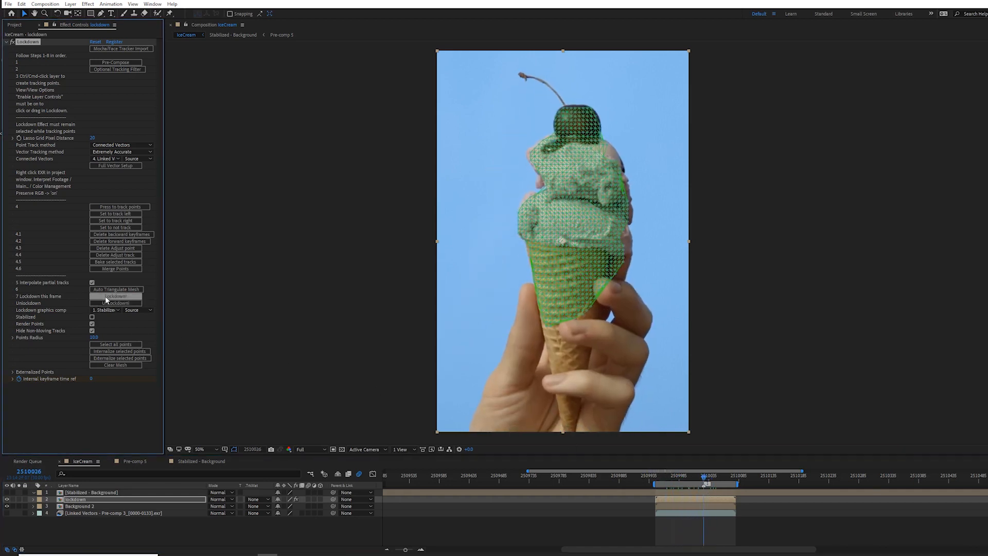
{"action": "left_click", "coordinate": [115, 297]}
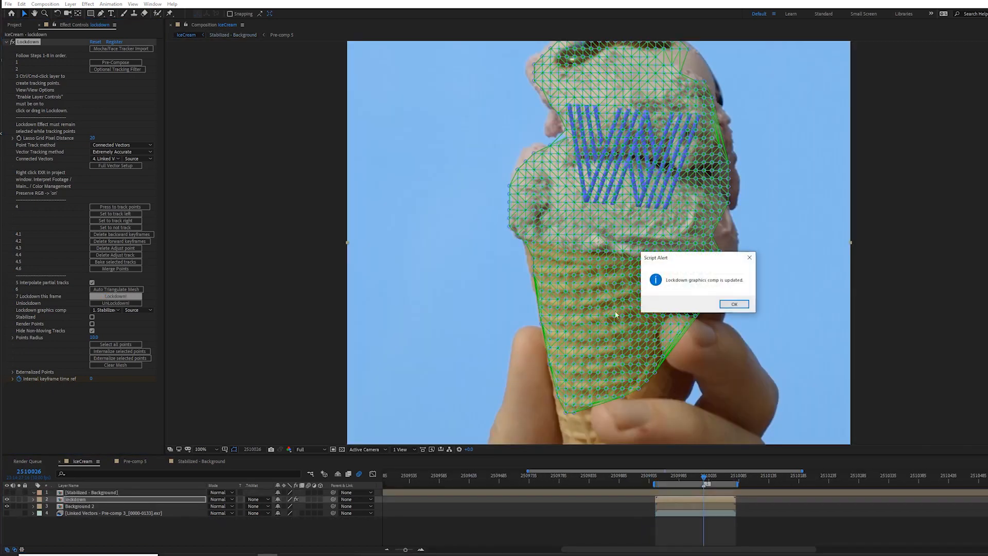
{"action": "left_click", "coordinate": [734, 303]}
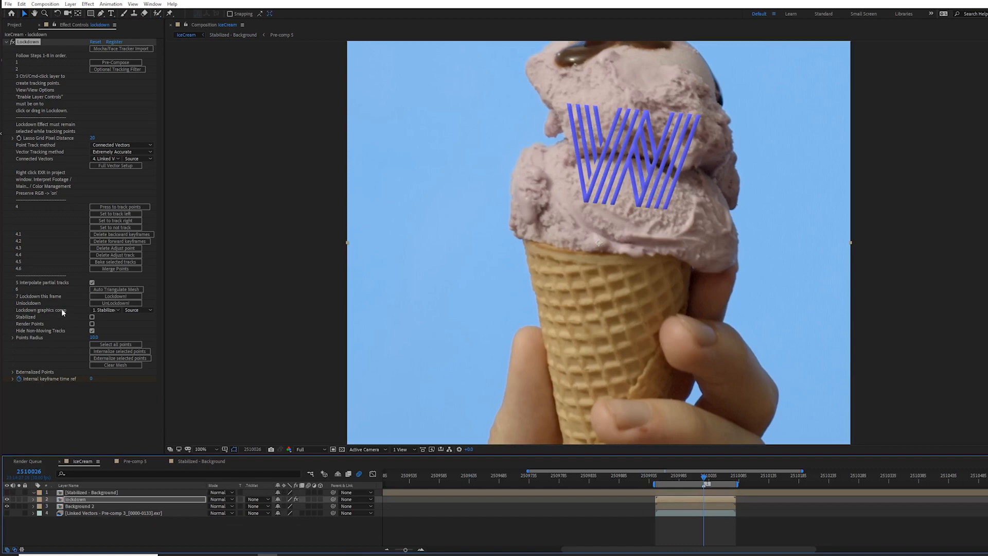
{"action": "left_click", "coordinate": [200, 449]}
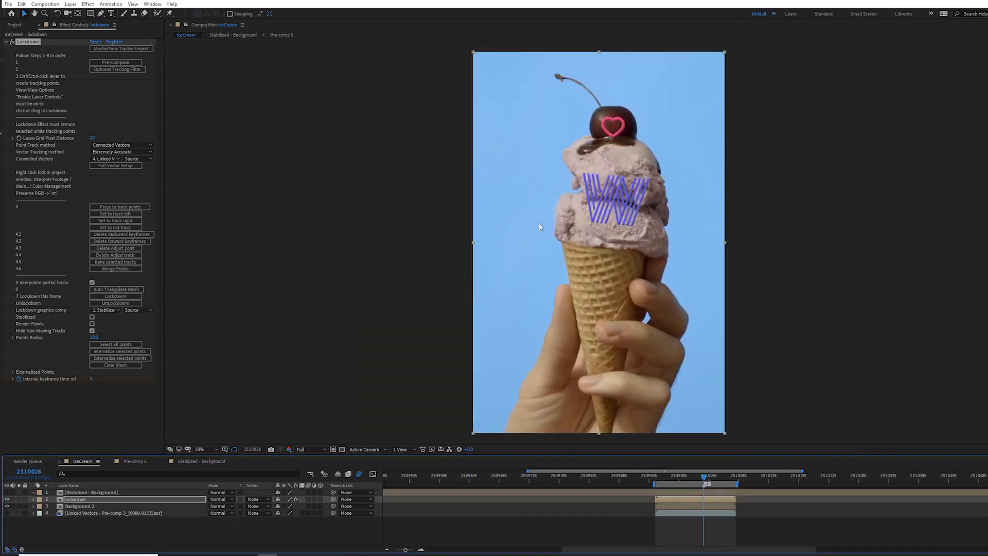